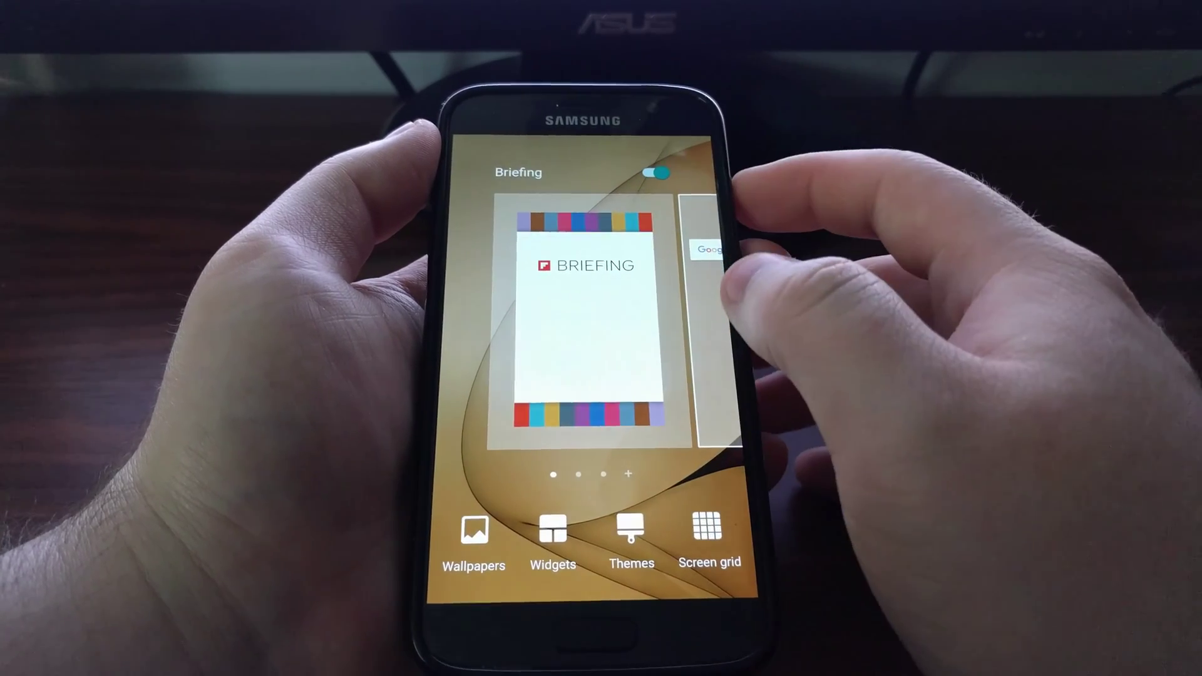
- Switch the Briefing (Flipboard) panel off so its home screen page is dimmed
{"action": "left_click", "coordinate": [656, 170]}
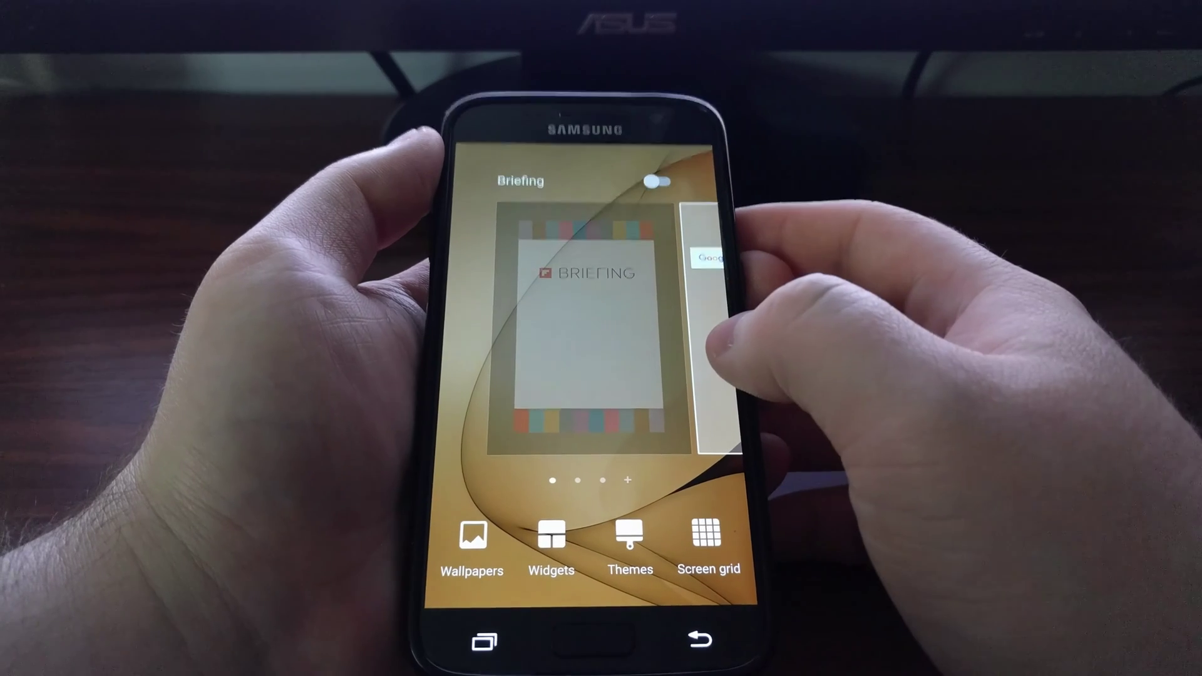